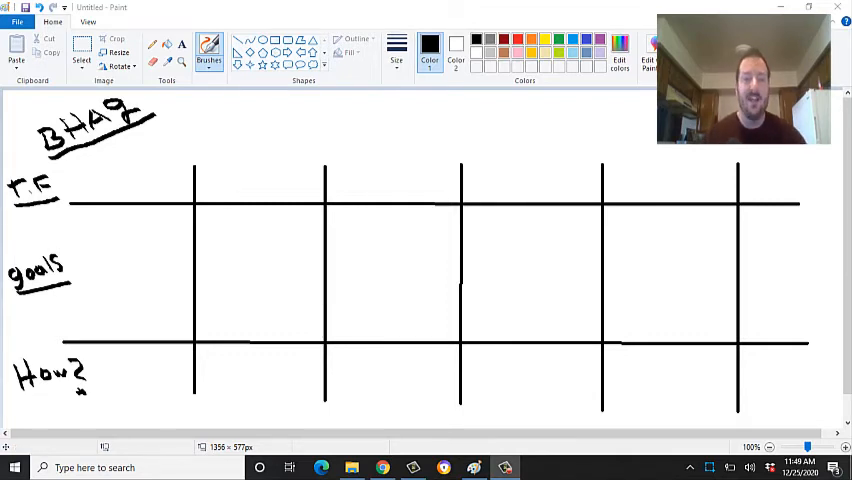
mouse_move(662, 304)
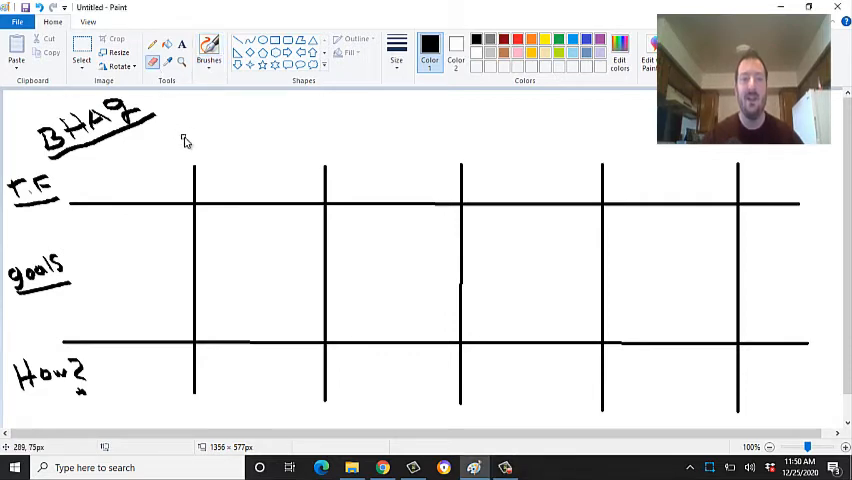
Step: Hand-write the column headings D, W, M, Q and Y across the TF row cells with the Brush
click(208, 50)
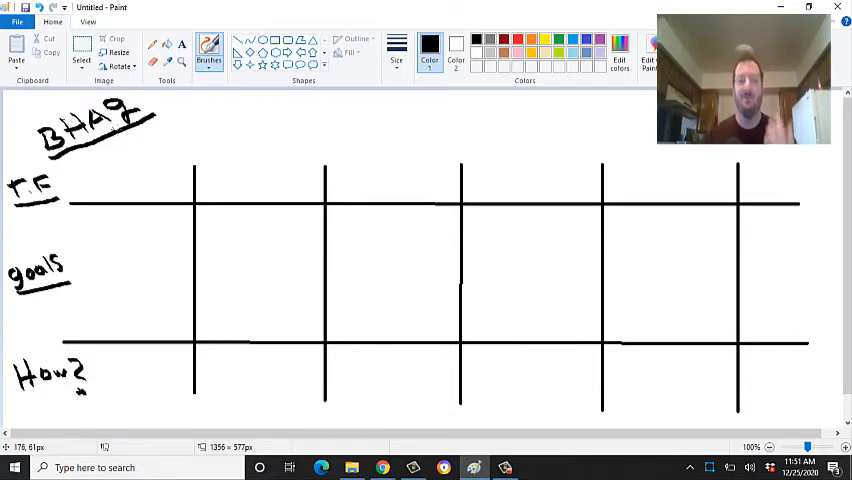
mouse_move(176, 118)
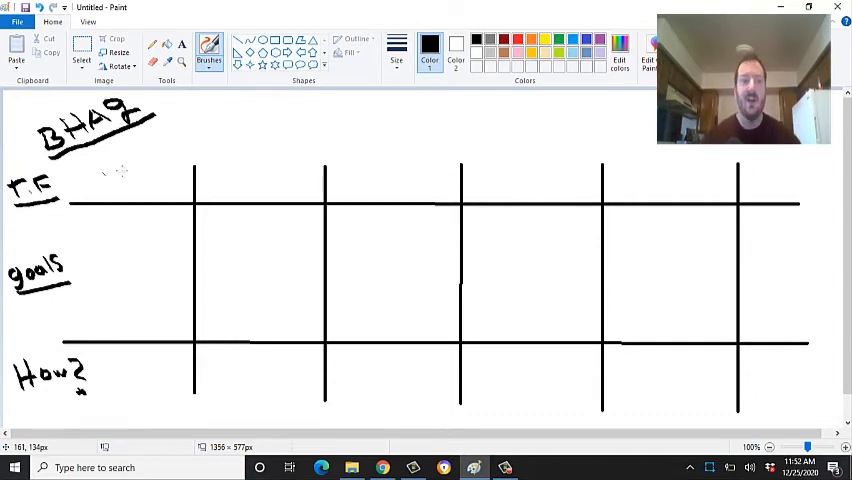
mouse_move(808, 180)
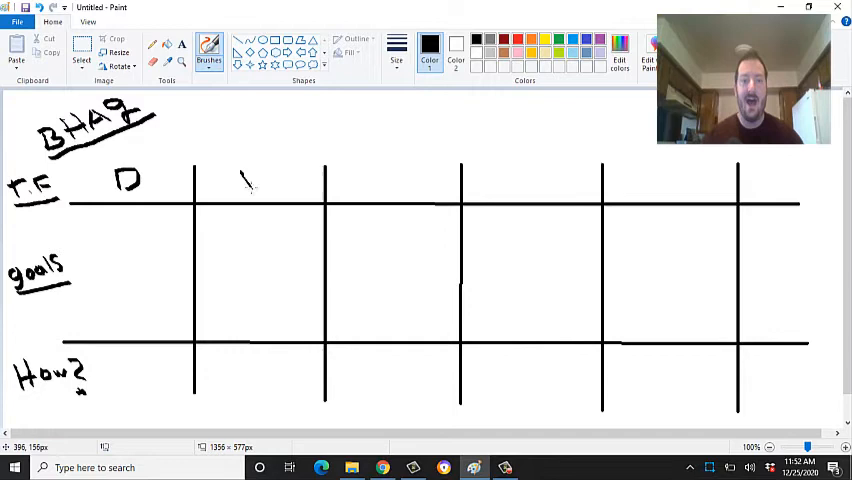
drag(244, 184, 278, 184)
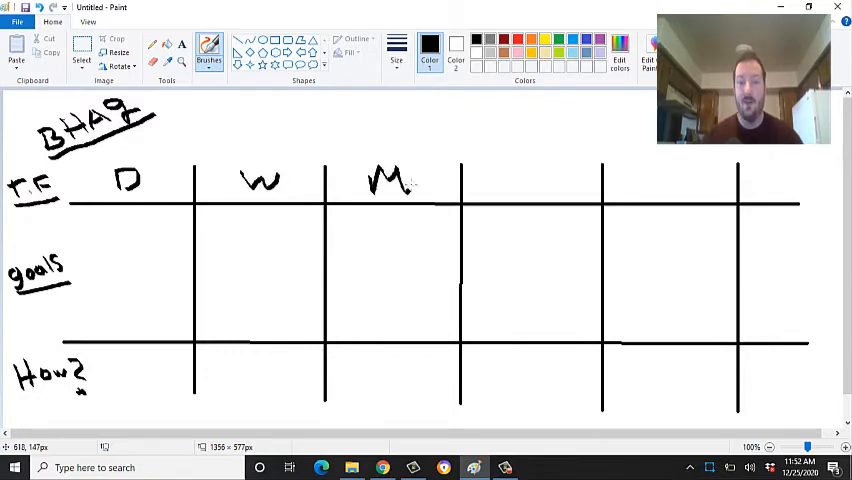
drag(516, 176, 544, 176)
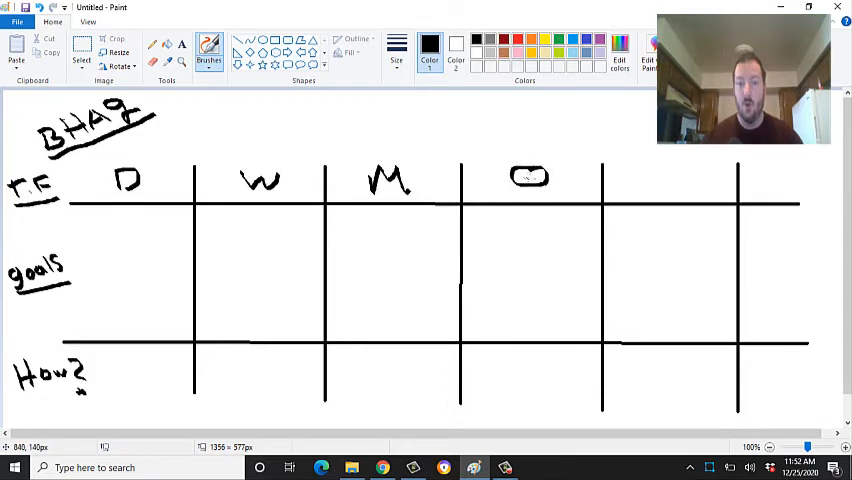
drag(644, 170, 670, 180)
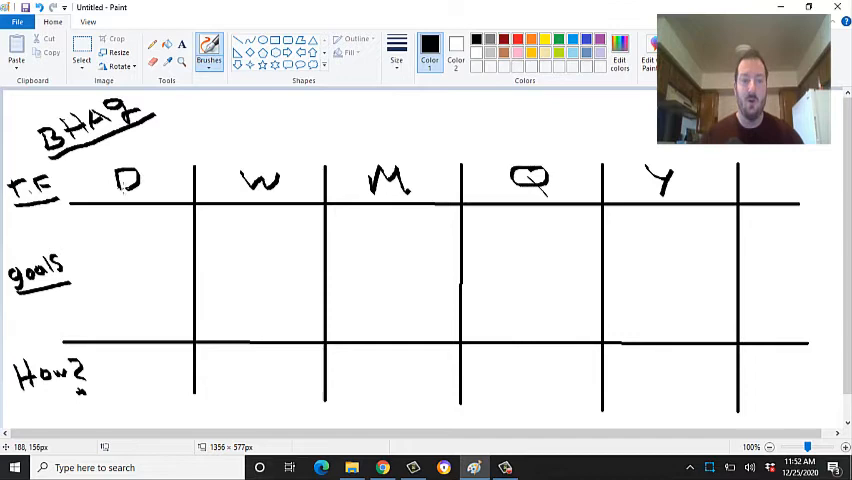
mouse_move(164, 178)
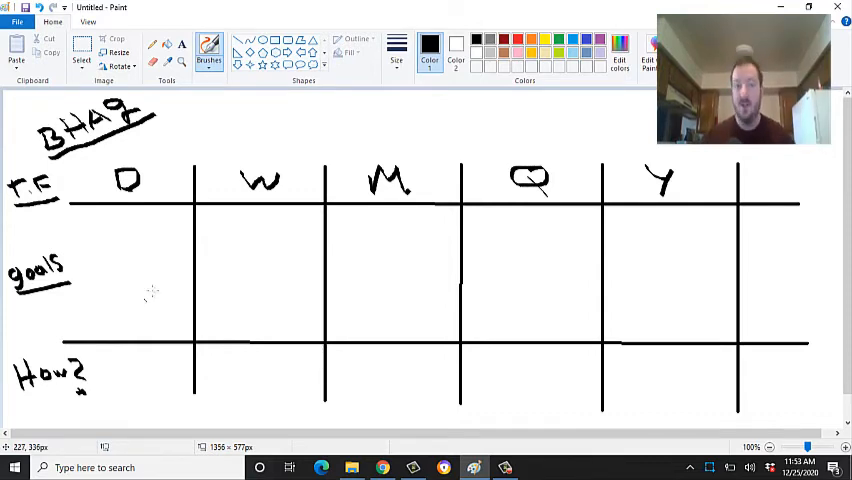
mouse_move(252, 272)
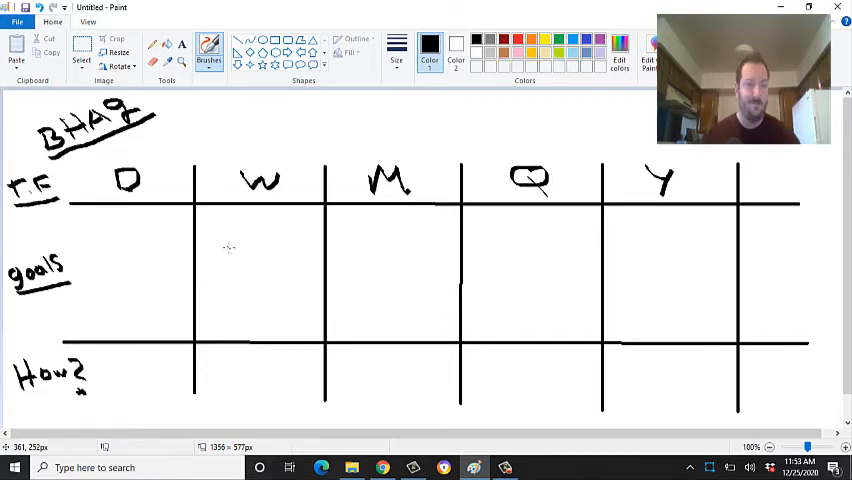
mouse_move(232, 290)
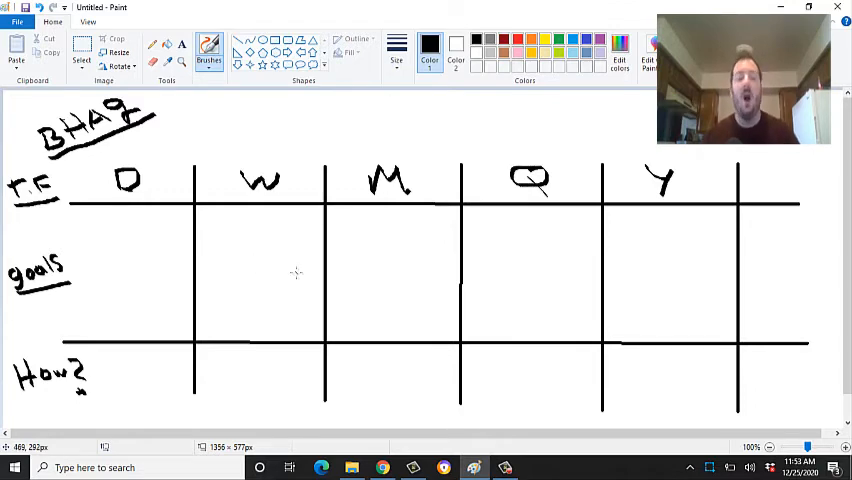
mouse_move(312, 192)
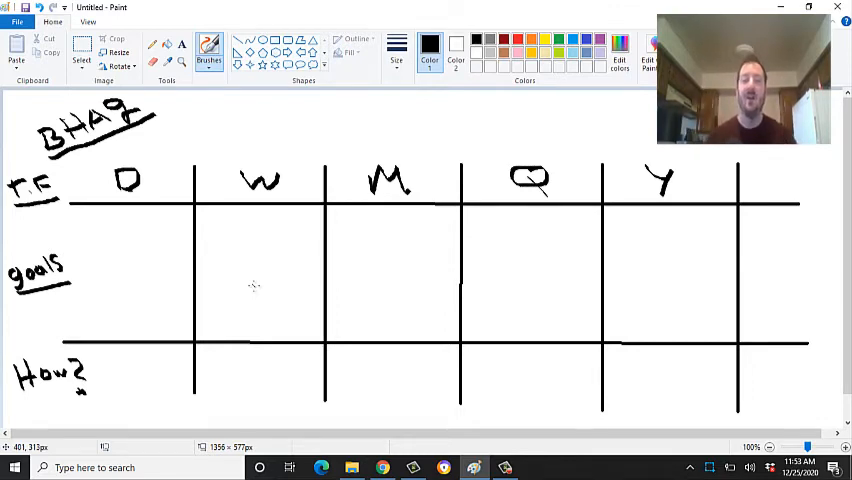
mouse_move(396, 248)
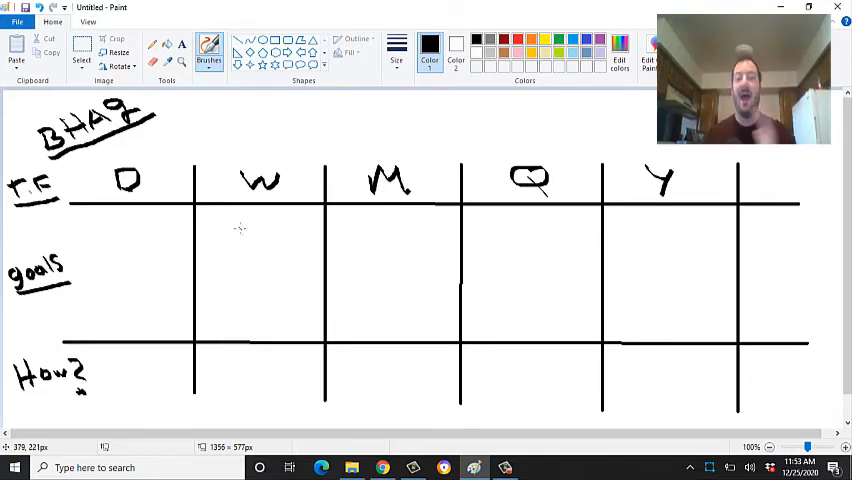
mouse_move(256, 264)
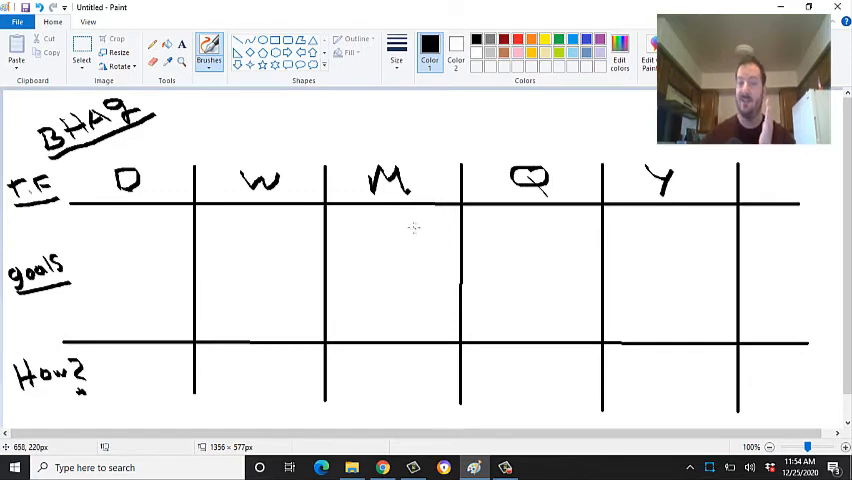
mouse_move(266, 268)
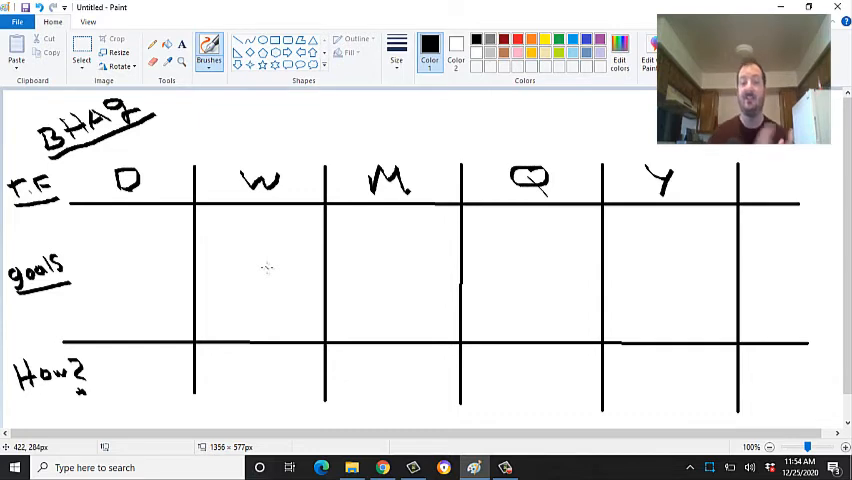
mouse_move(326, 238)
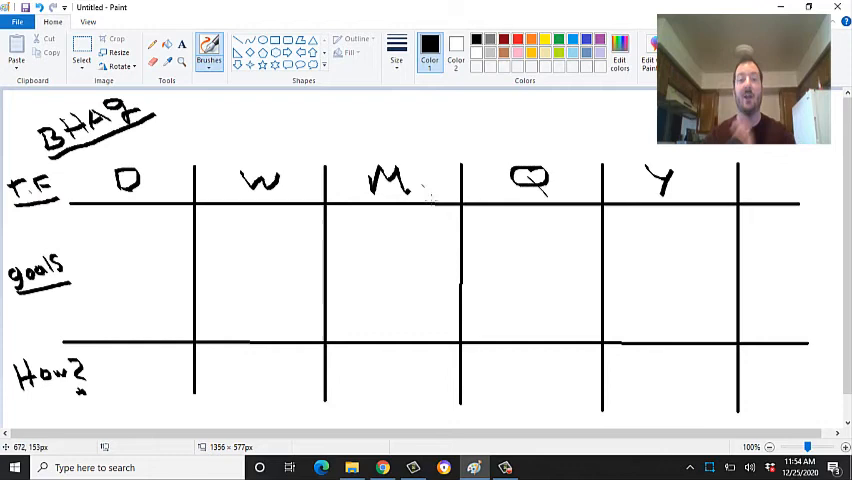
mouse_move(396, 240)
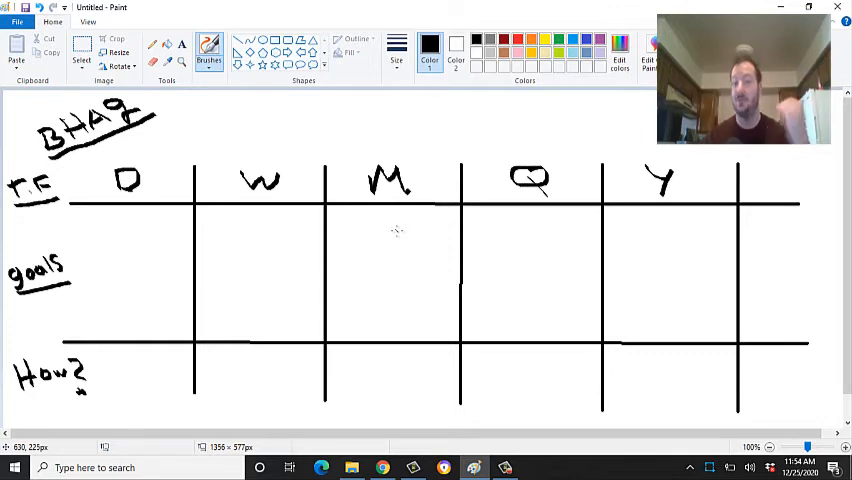
mouse_move(372, 250)
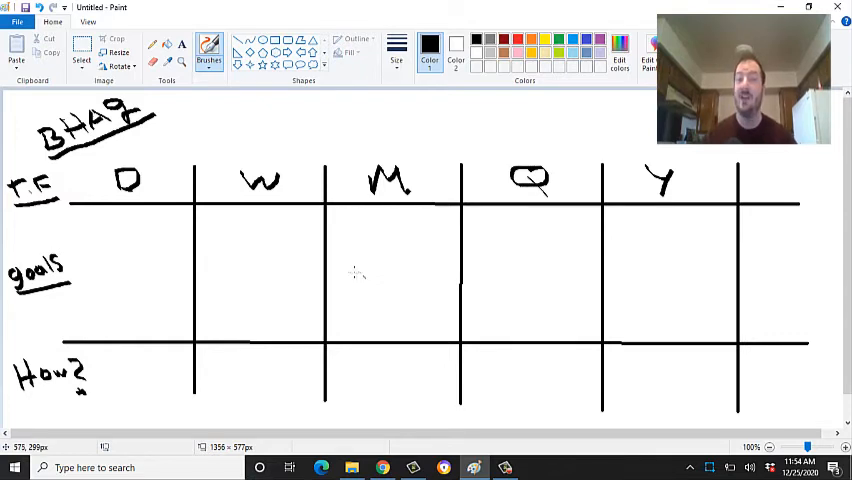
mouse_move(356, 272)
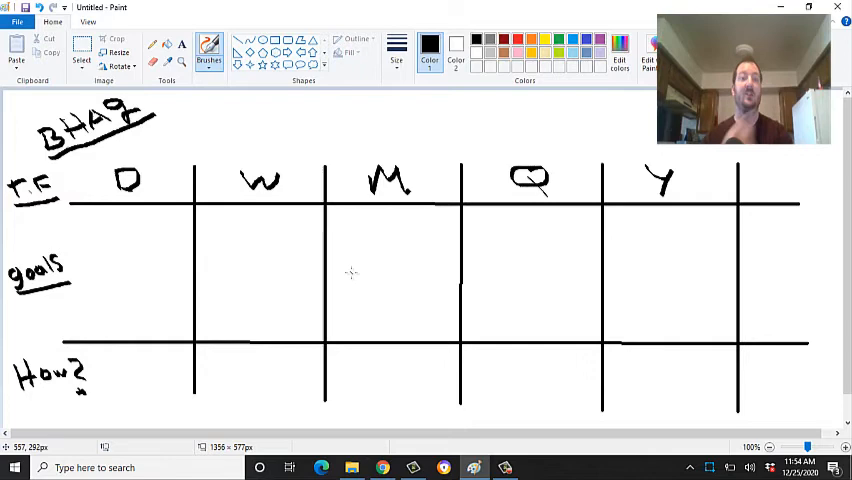
mouse_move(408, 288)
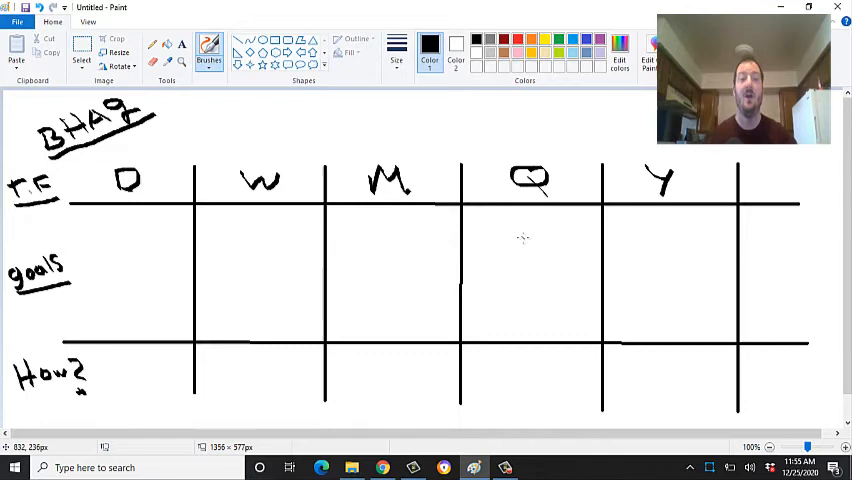
mouse_move(682, 238)
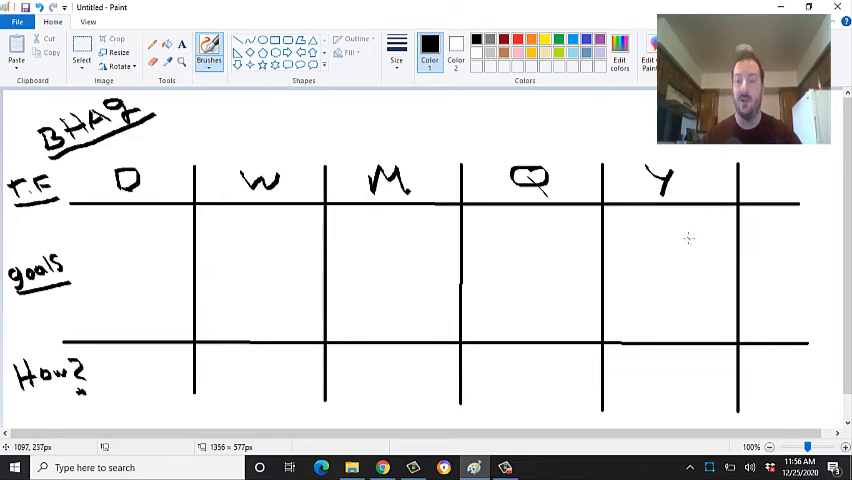
mouse_move(670, 252)
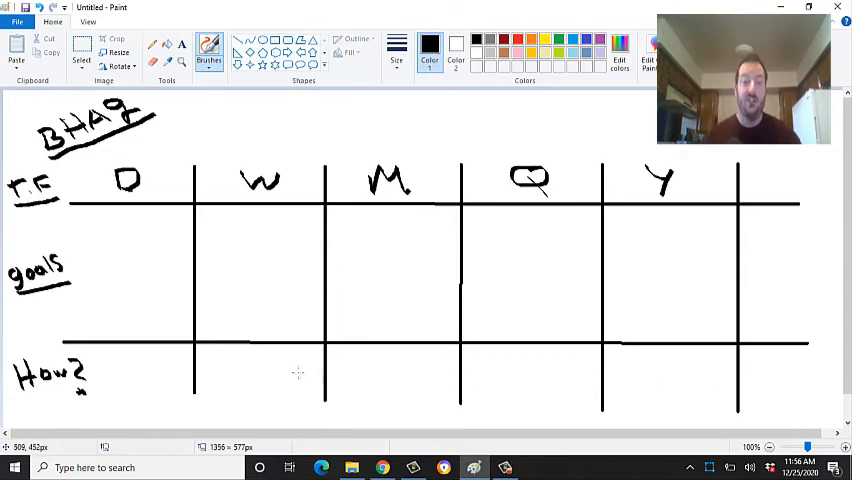
mouse_move(136, 370)
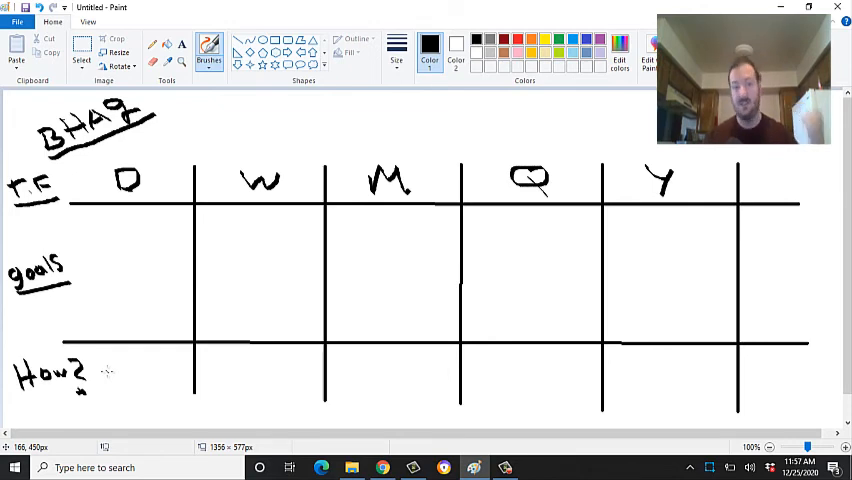
mouse_move(248, 372)
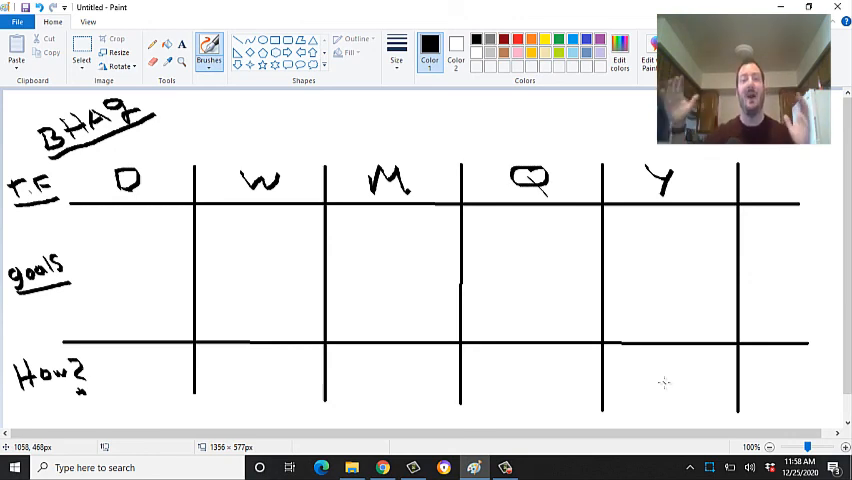
mouse_move(696, 360)
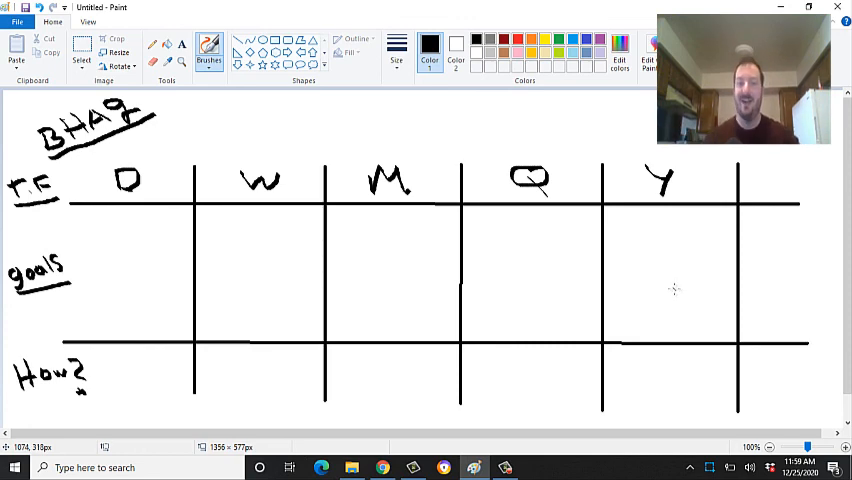
mouse_move(656, 284)
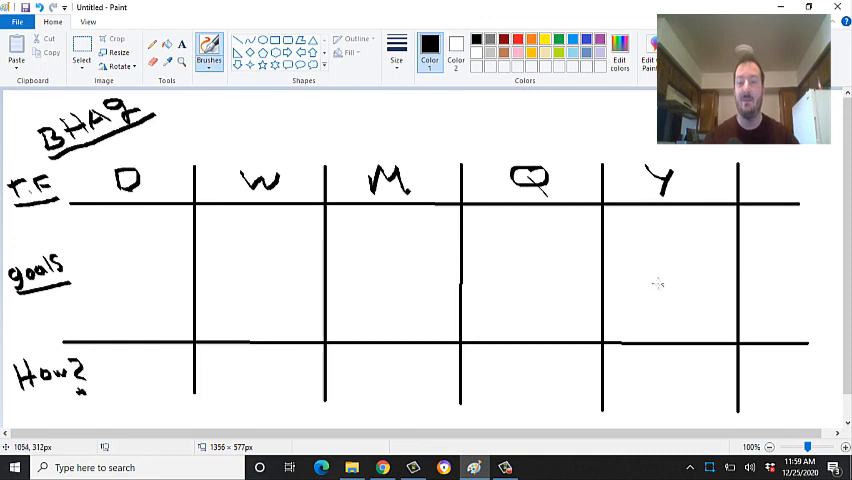
mouse_move(776, 252)
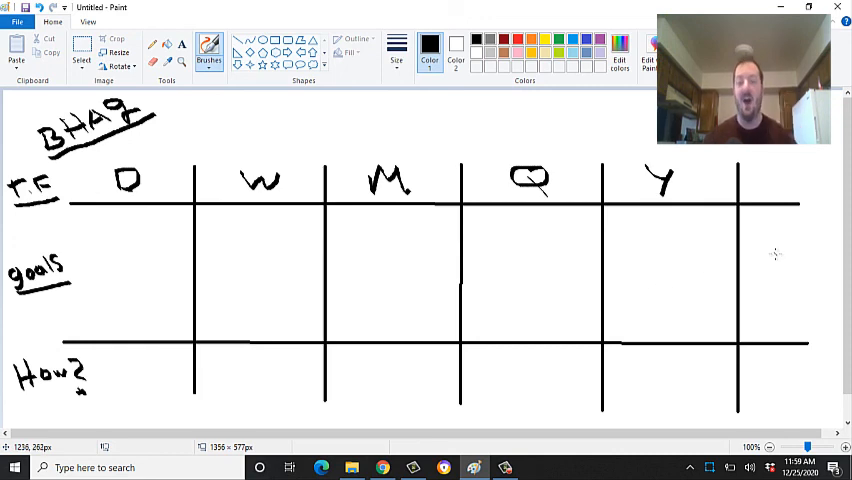